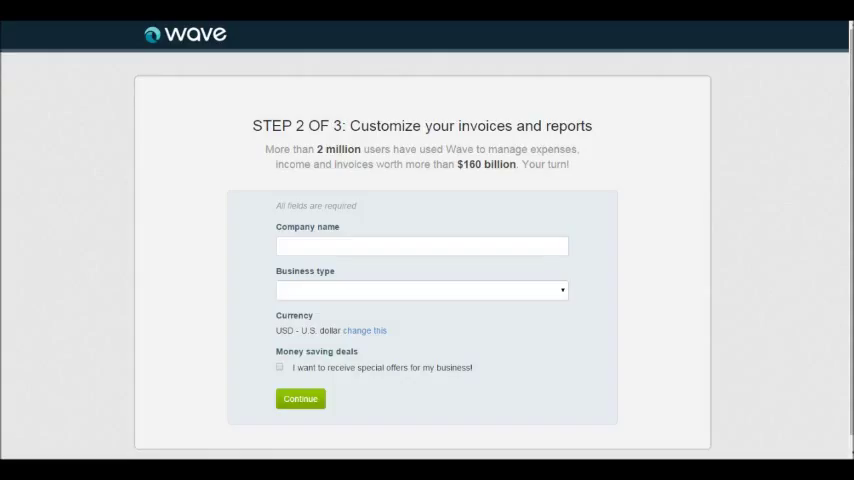
Step: Enter 'Etsy Shop' as the company name and browse the business type list
left_click(421, 246)
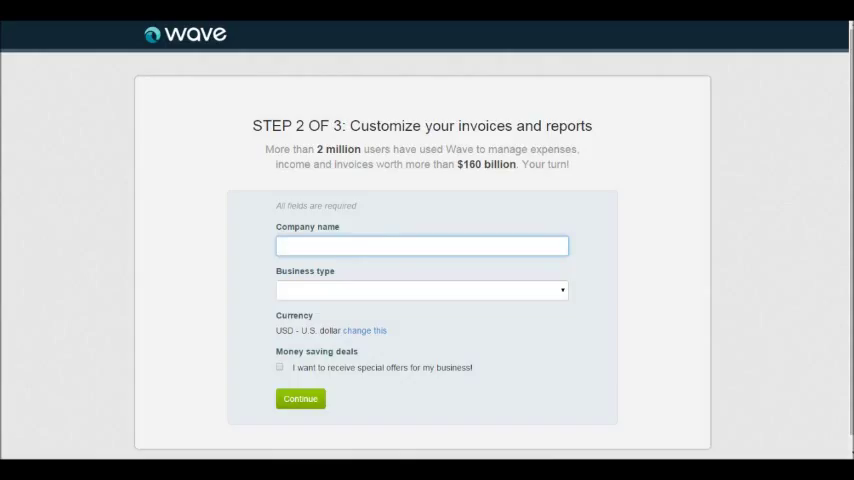
type("Etsy Shop")
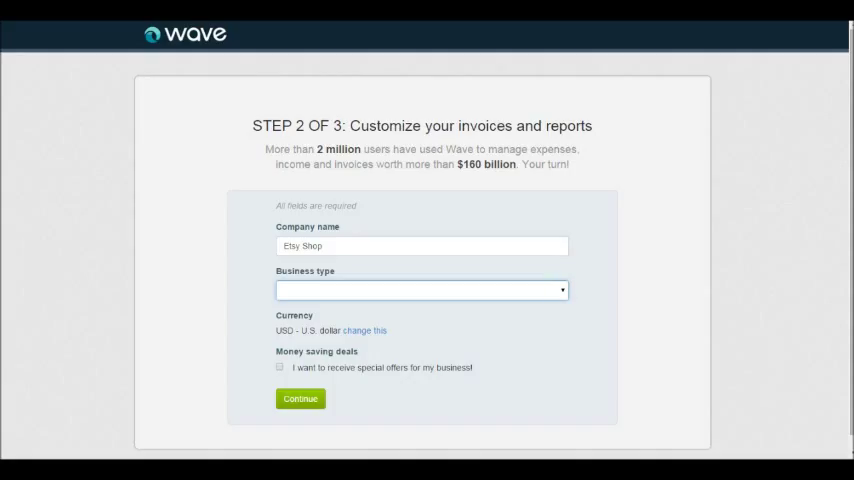
left_click(420, 290)
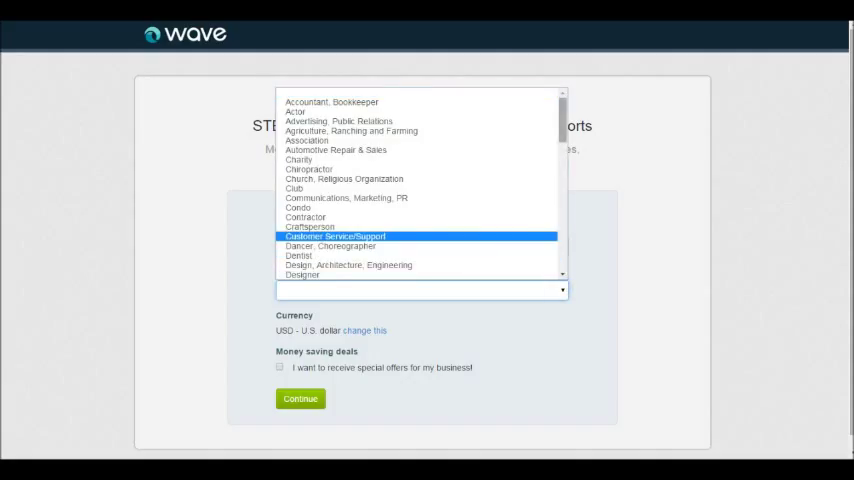
scroll("down", 3)
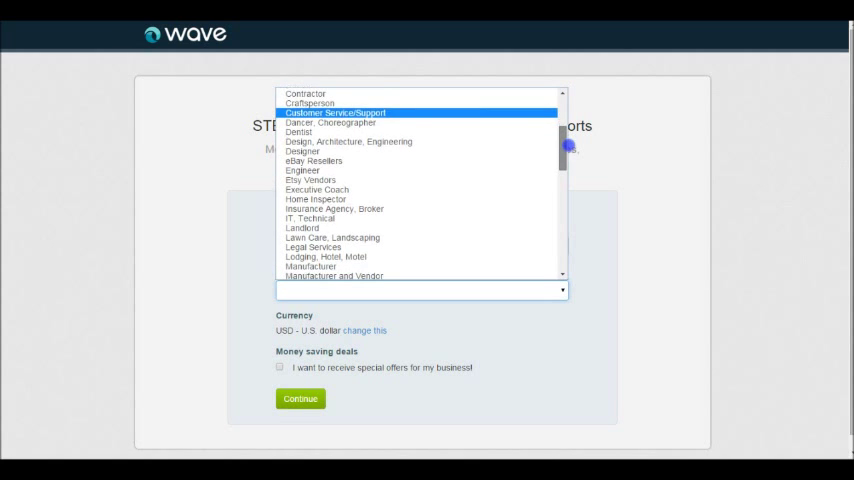
scroll("down", 3)
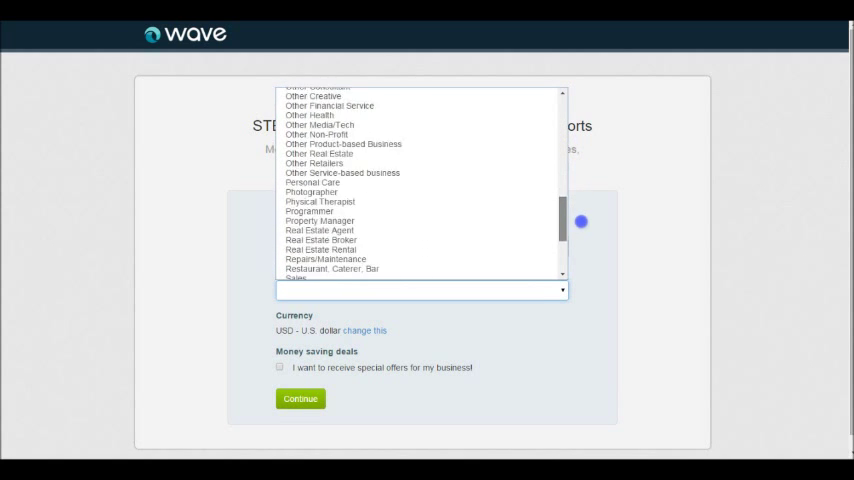
scroll("down", 3)
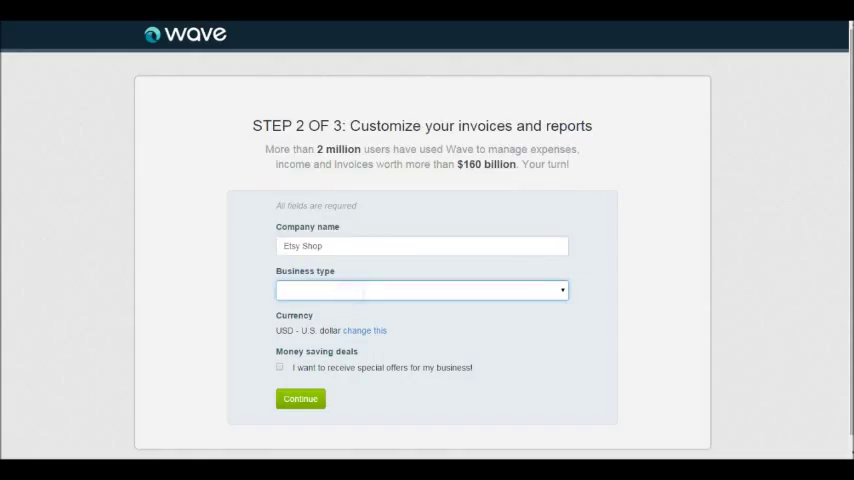
Step: Choose Etsy Vendors as the business type, after briefly trying eBay Resellers
left_click(420, 290)
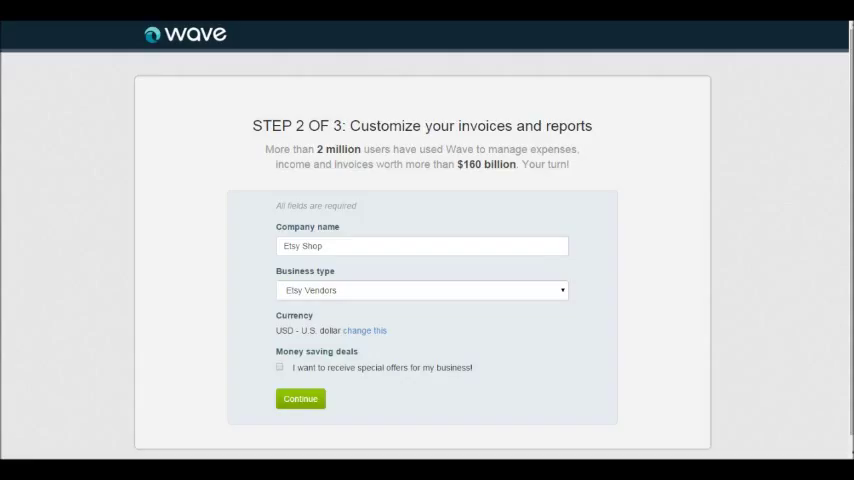
left_click(420, 290)
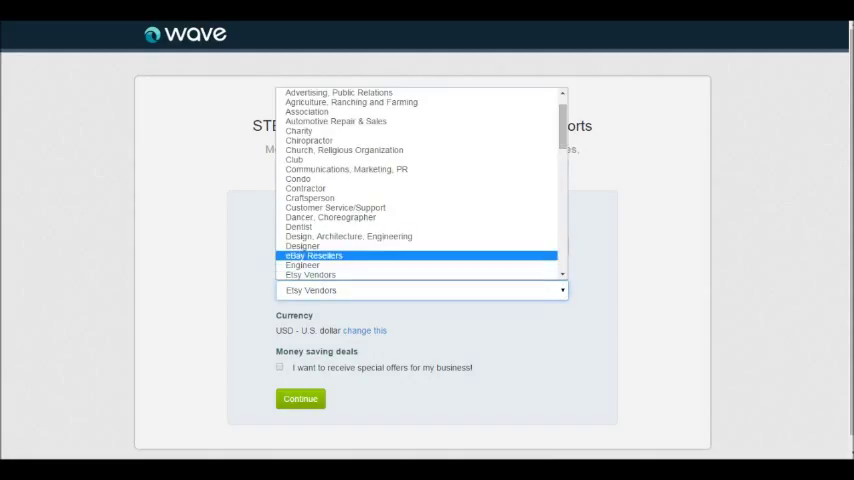
left_click(314, 255)
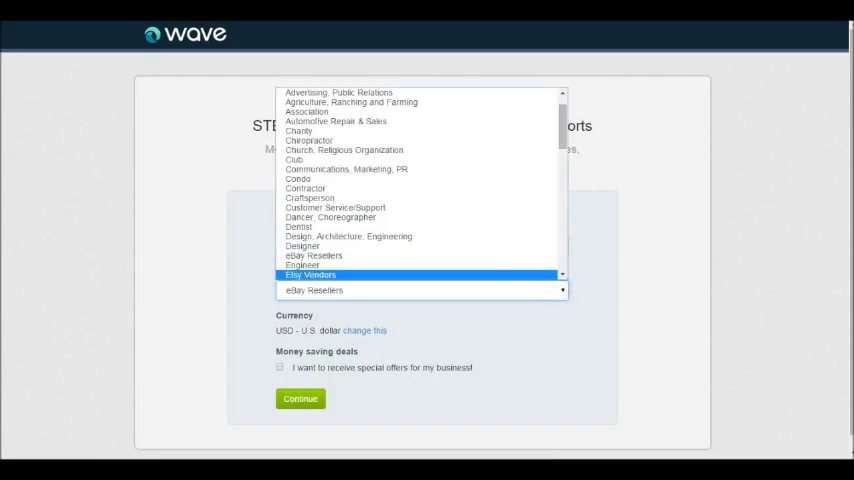
left_click(311, 274)
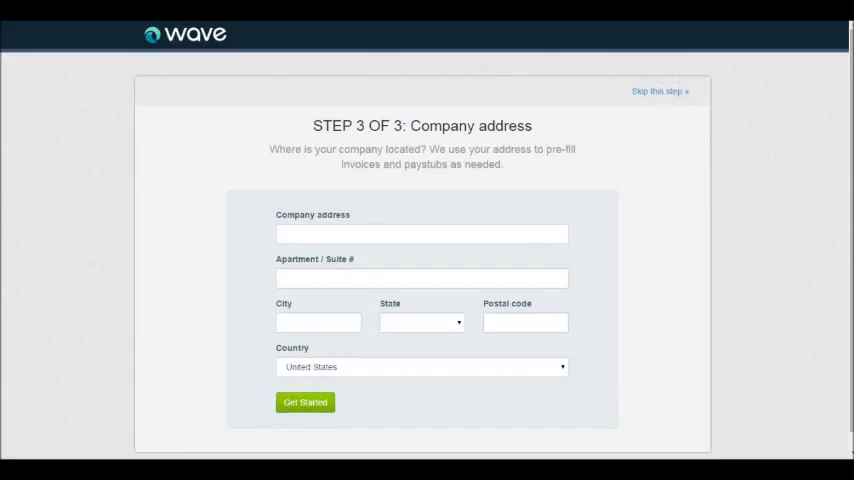
Step: Enter 123 Main, pick the Watsonville, CA 95076 suggestion, and submit with Get Started
left_click(421, 233)
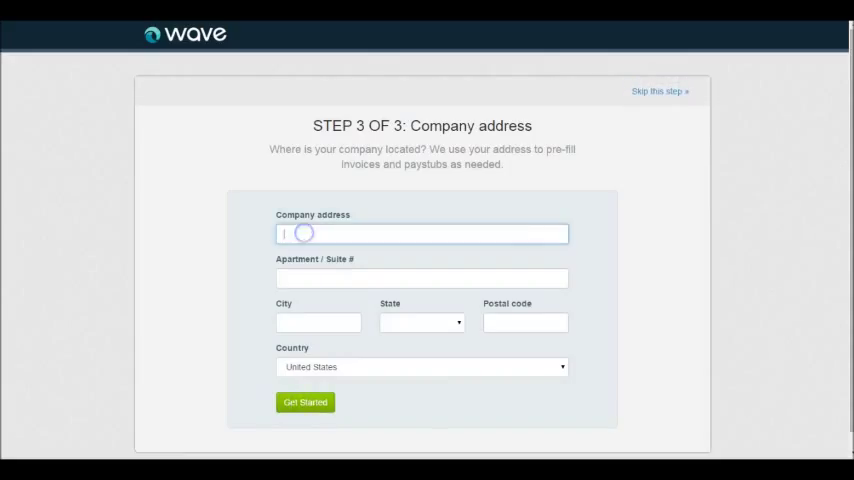
type("123")
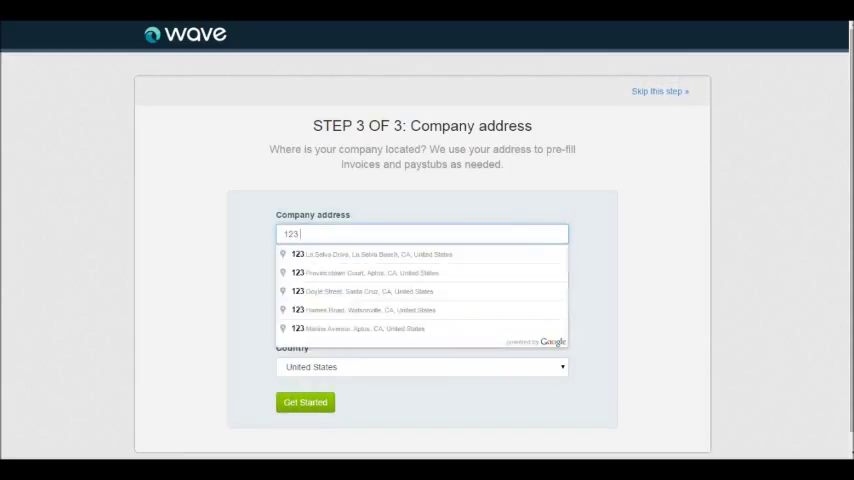
type("Ma")
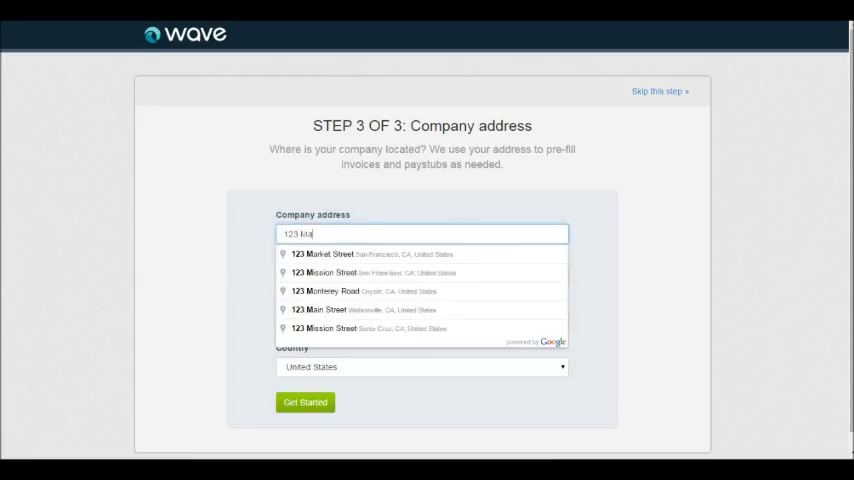
type("in")
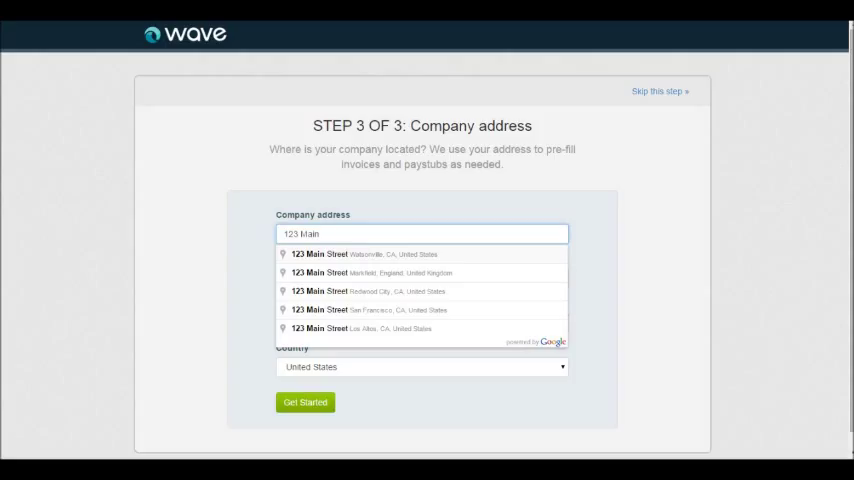
left_click(421, 254)
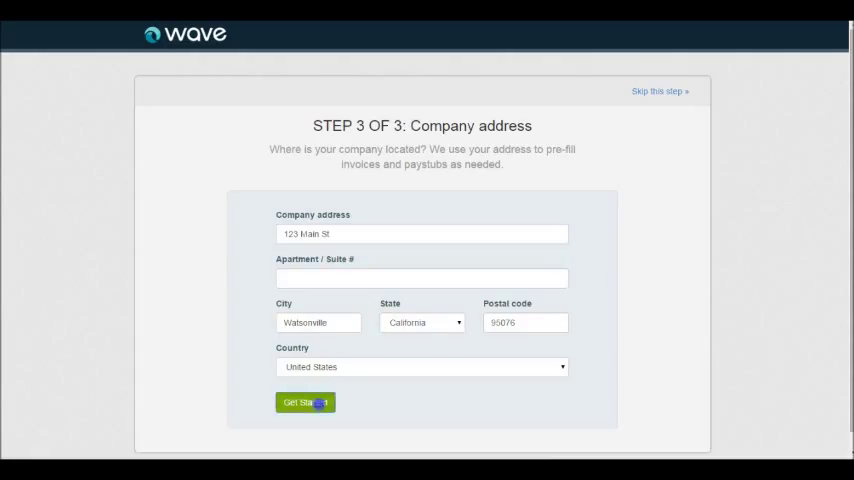
left_click(305, 402)
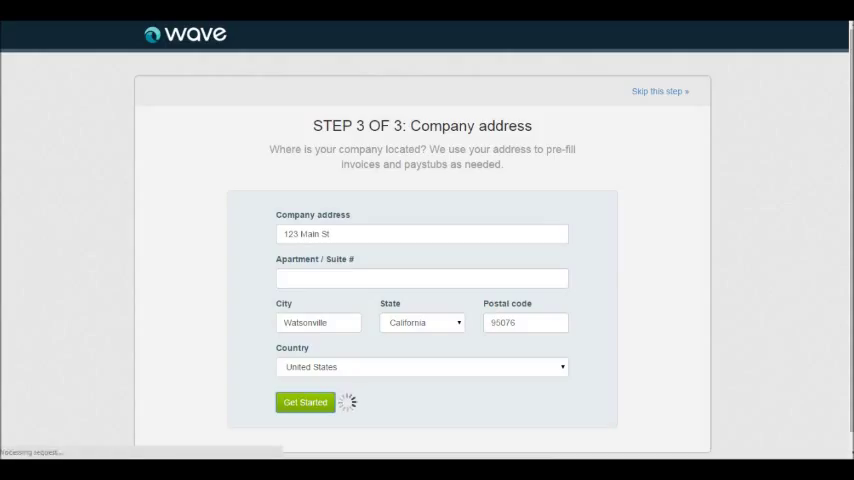
left_click(304, 402)
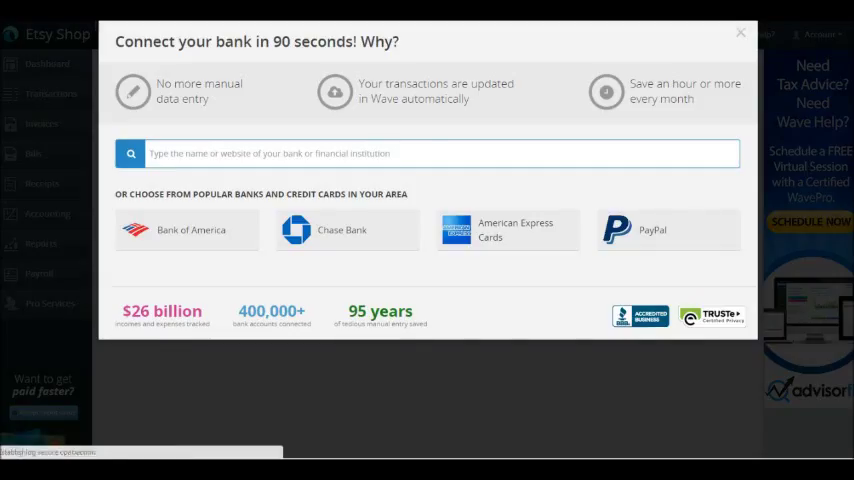
Step: Choose PayPal from the bank connection options, bringing up its login page
left_click(653, 230)
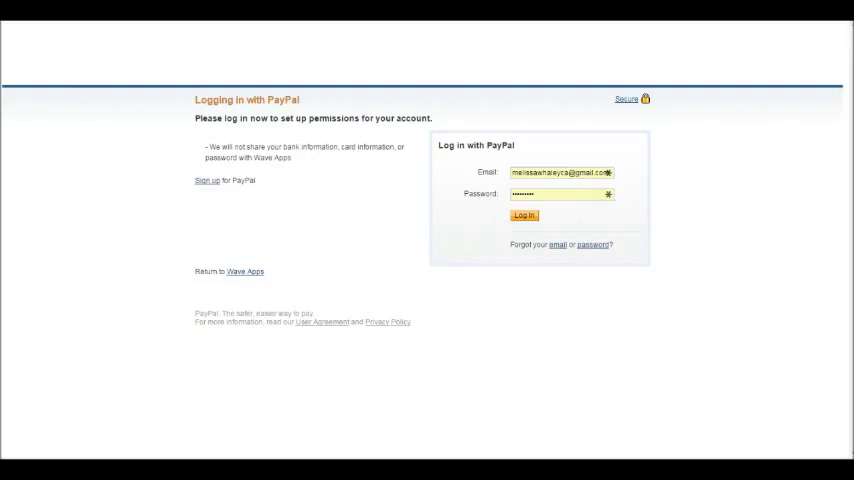
Step: Log in to PayPal and grant Wave Apps permission to access the account
left_click(524, 215)
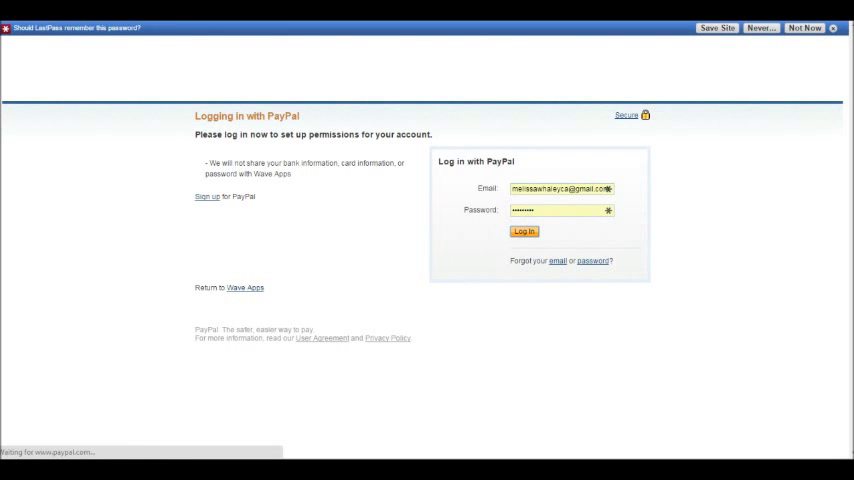
left_click(523, 231)
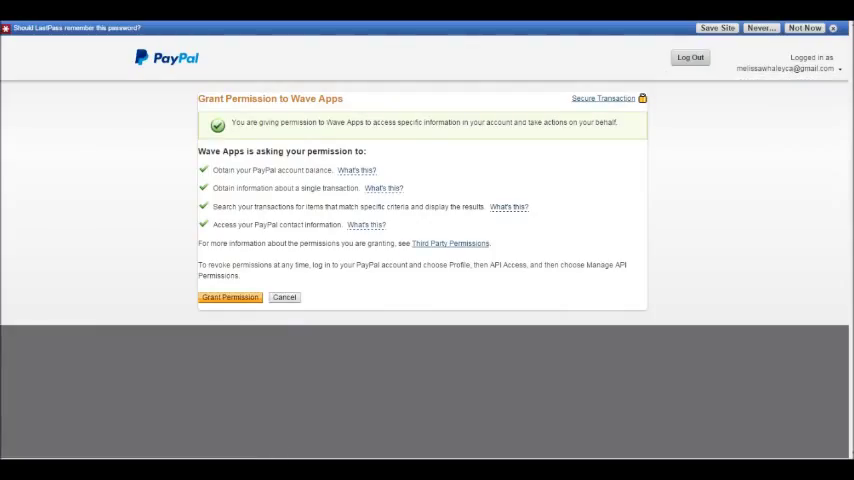
left_click(229, 297)
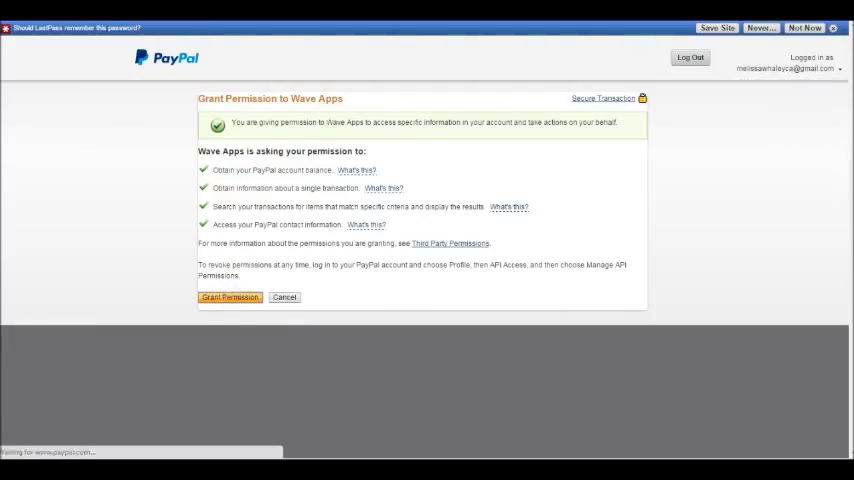
left_click(229, 297)
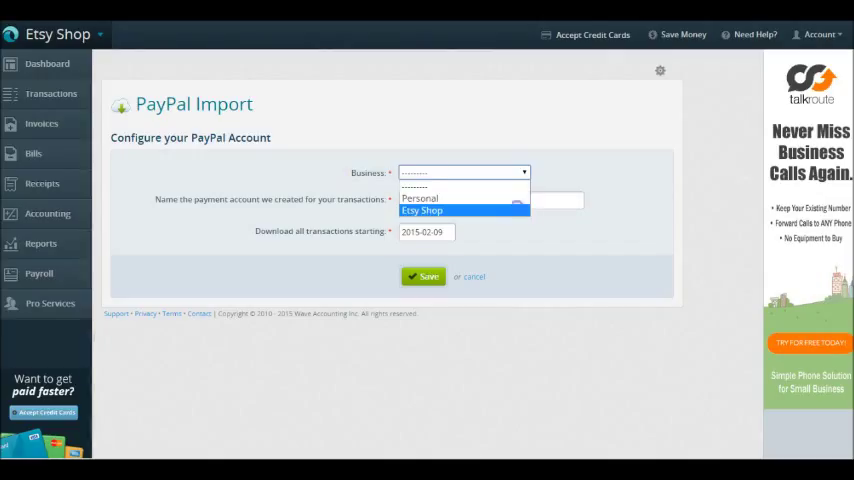
Step: Set the import business to Etsy Shop and name the payment account Paypal
left_click(421, 210)
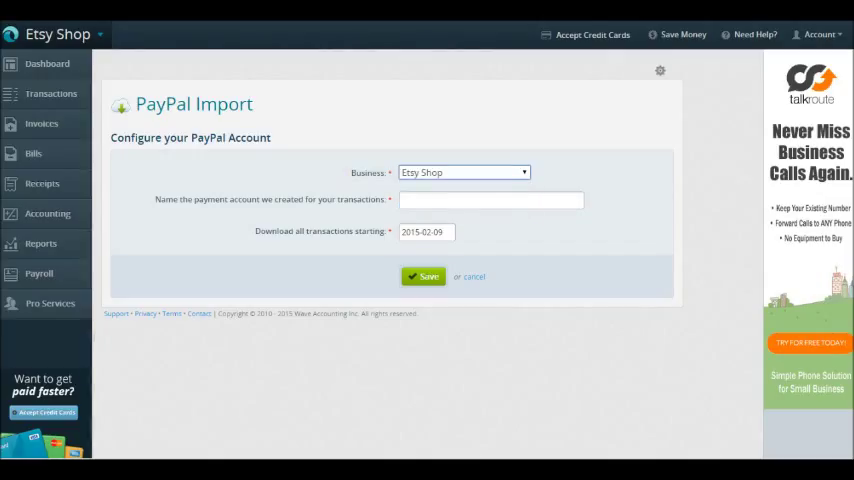
left_click(463, 172)
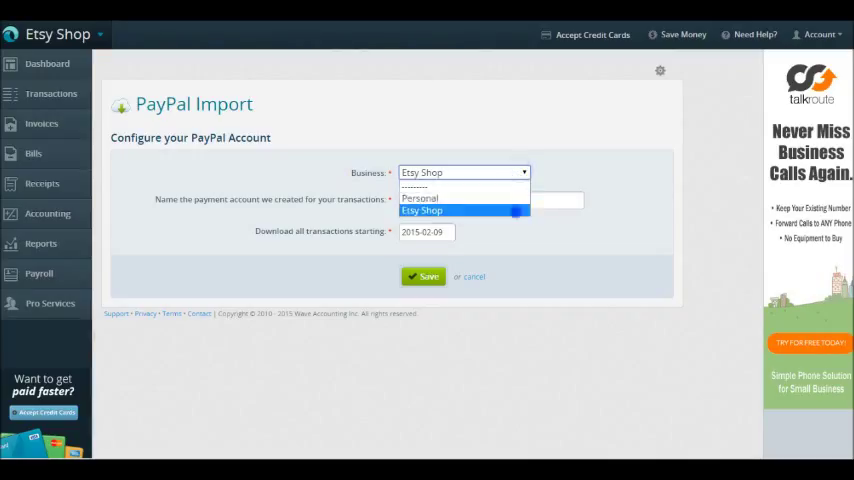
left_click(421, 210)
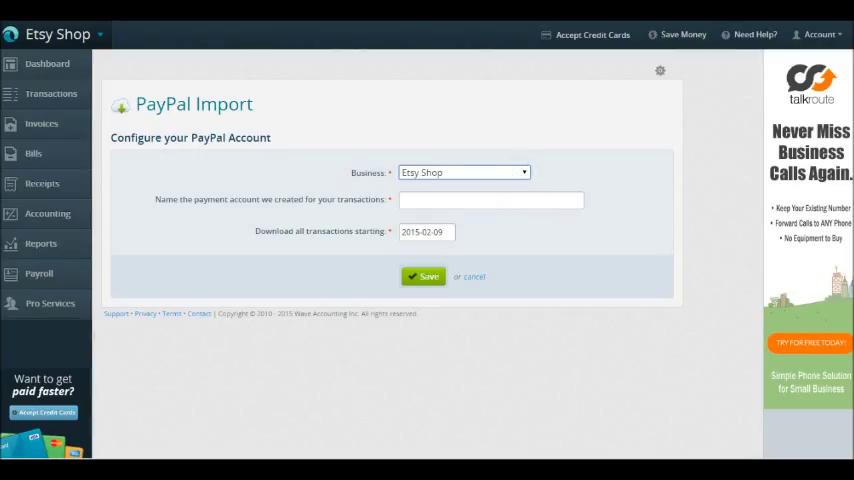
left_click(491, 200)
type("Paypal")
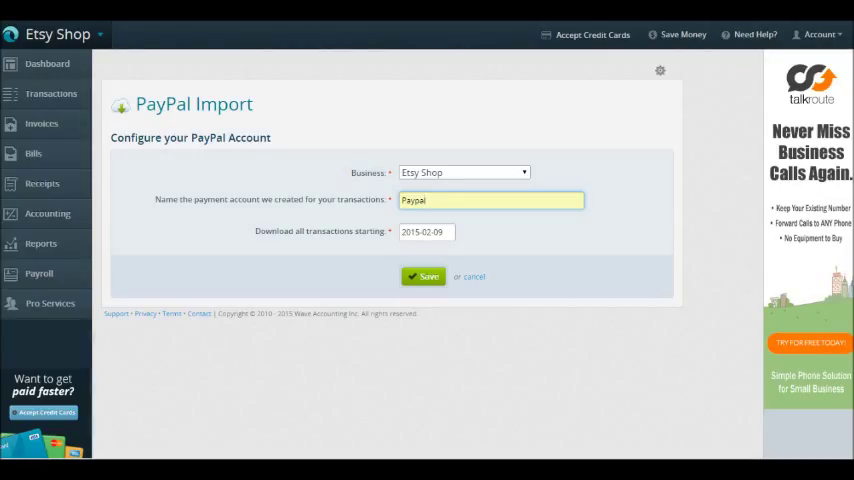
Step: Set the transaction download start date to 2015-02-09 and save the PayPal import
left_click(426, 231)
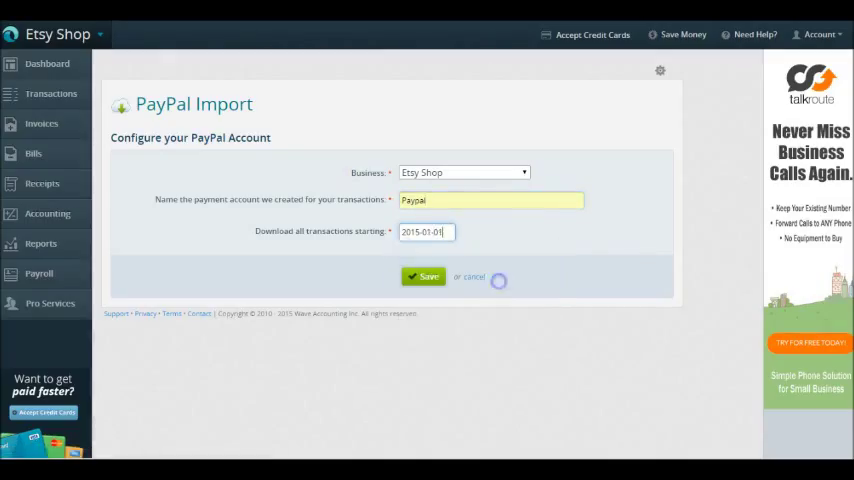
left_click(426, 231)
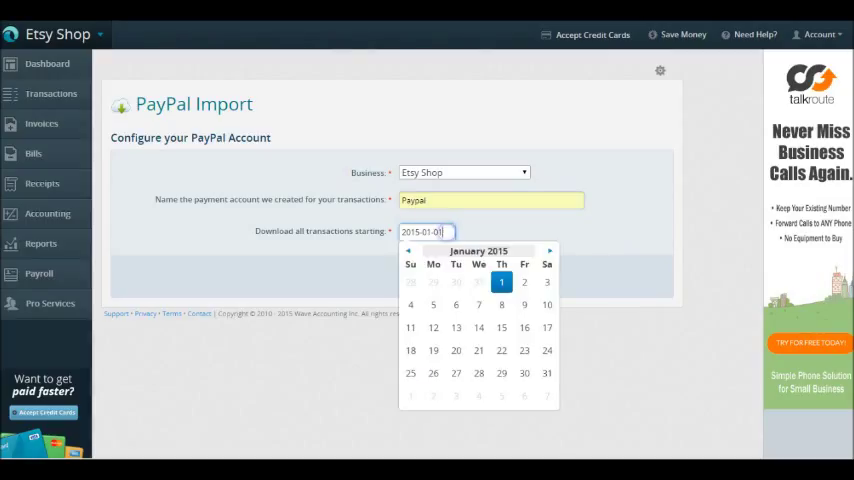
left_click(549, 250)
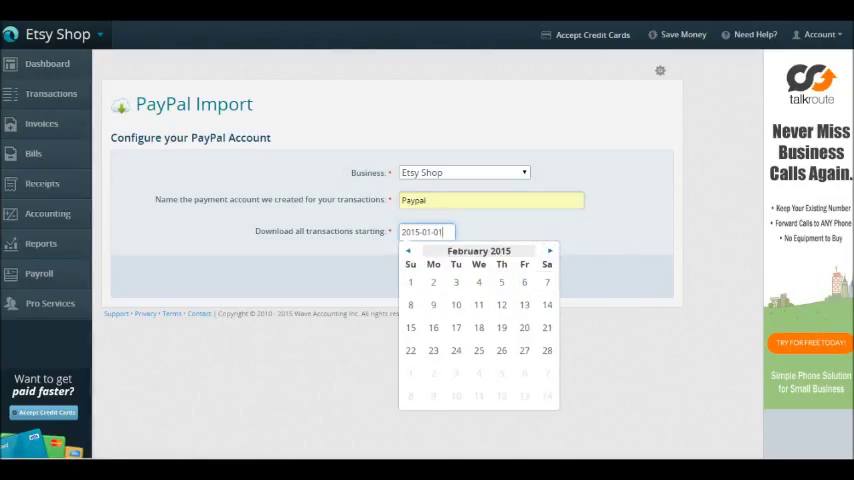
left_click(433, 304)
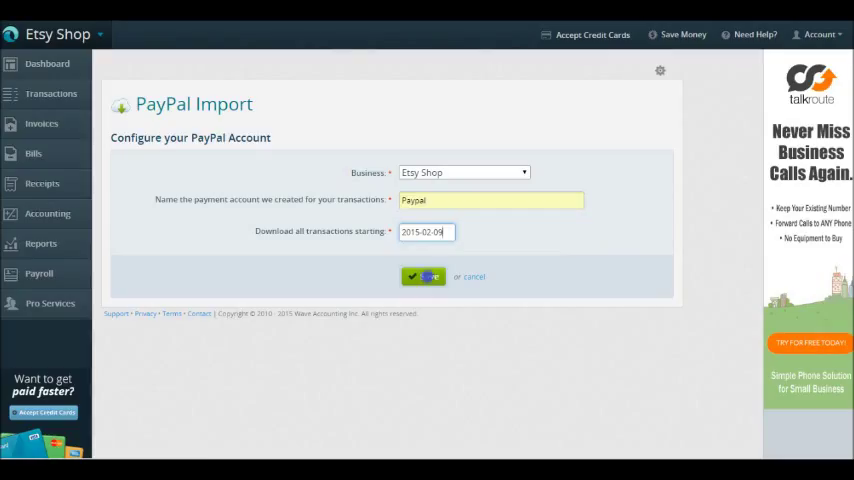
left_click(423, 276)
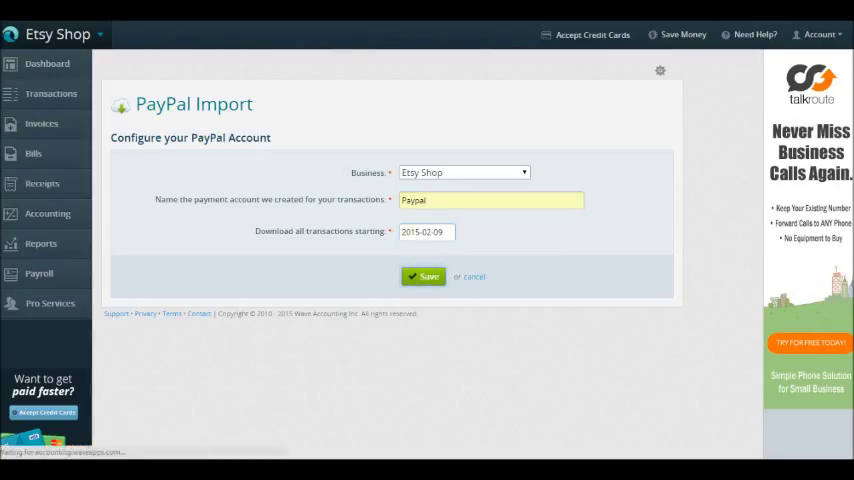
left_click(423, 277)
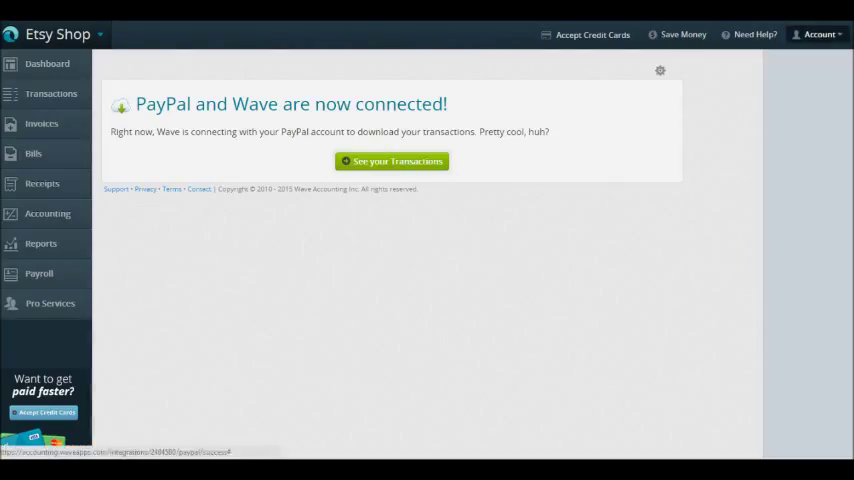
Step: From Integrations, connect Etsy for Shop Owners and allow Wave access on Etsy
left_click(818, 34)
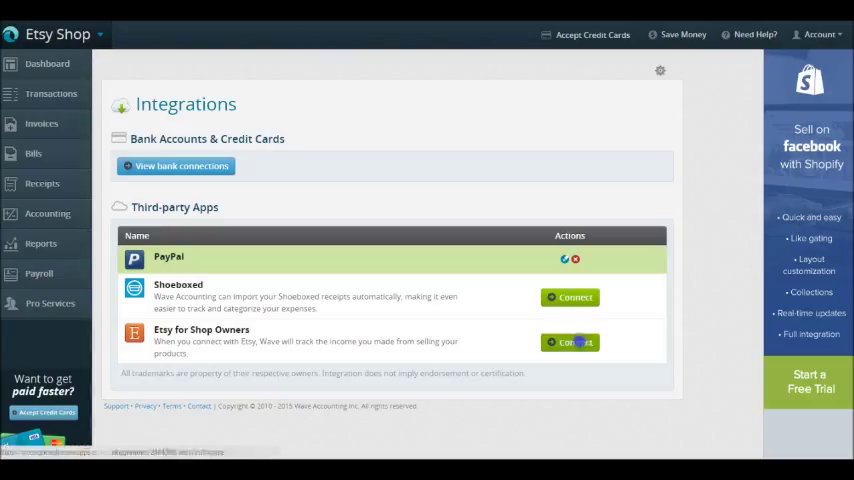
left_click(570, 342)
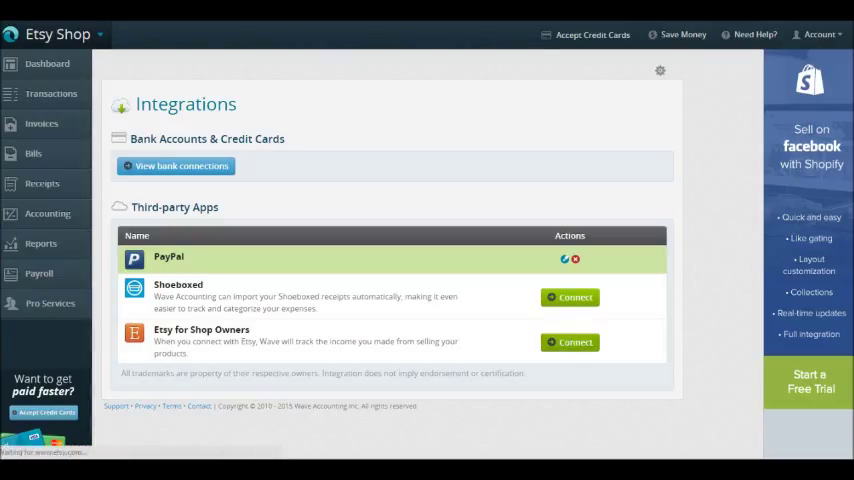
left_click(569, 342)
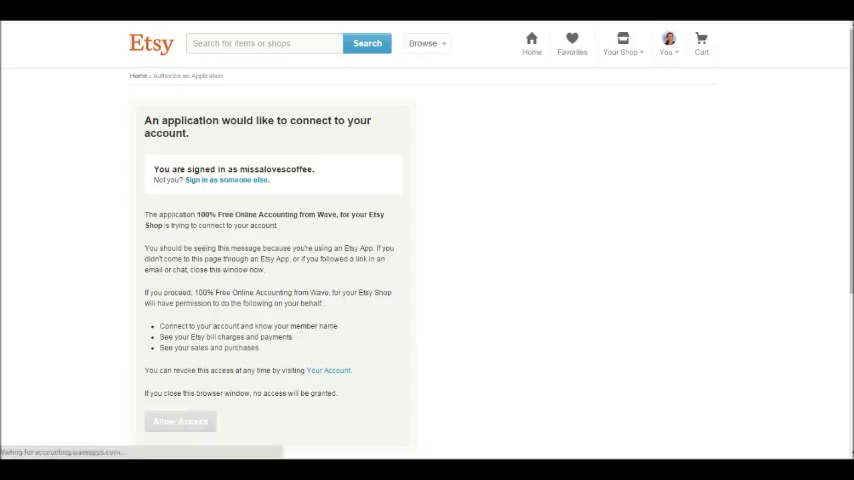
left_click(180, 421)
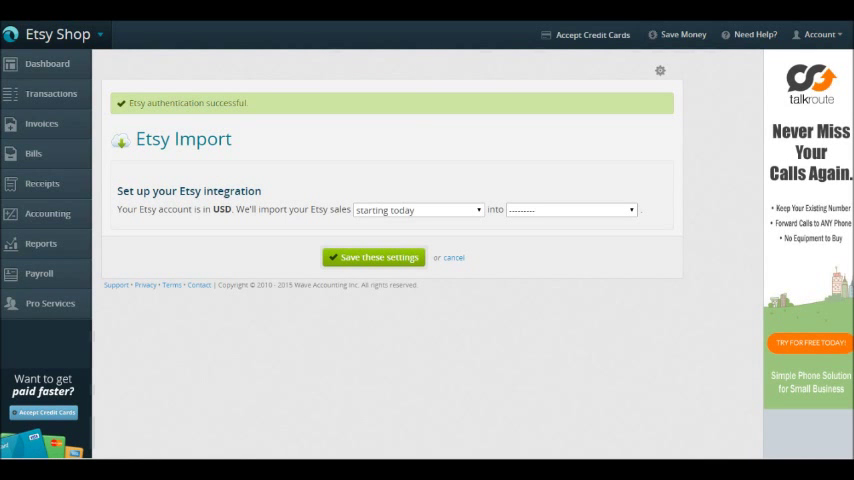
Step: Import sales since starting on Etsy, into the Etsy Shop business
left_click(417, 209)
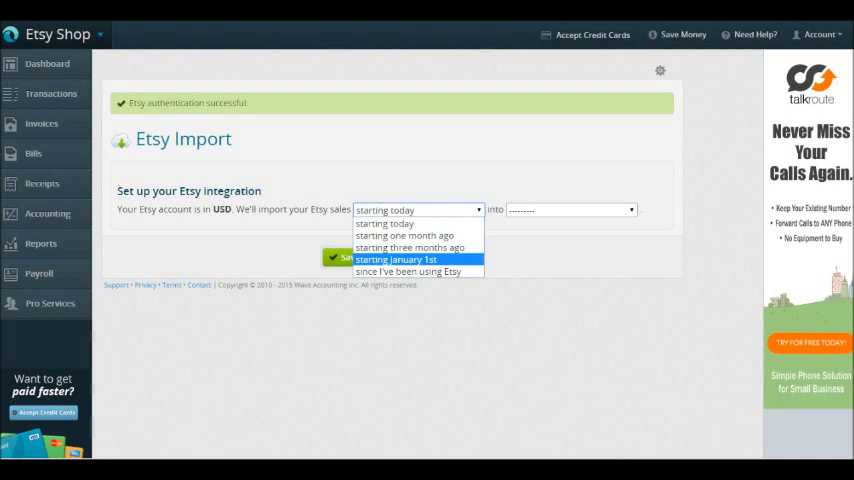
left_click(408, 271)
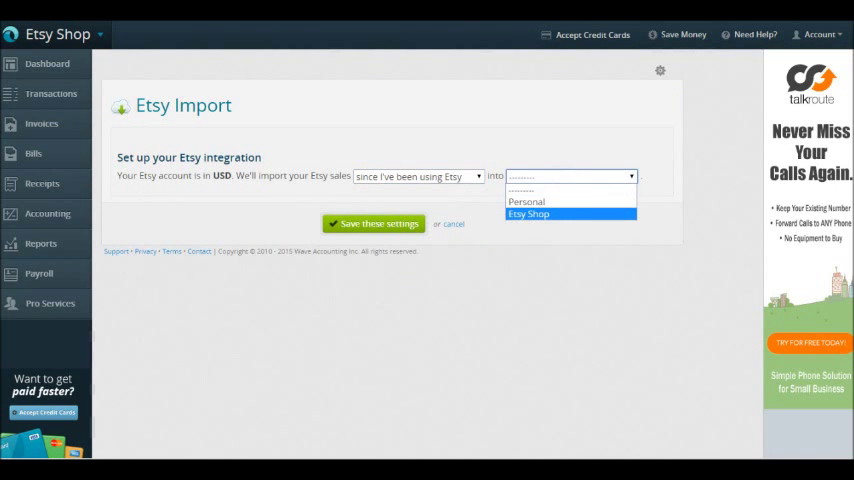
left_click(528, 213)
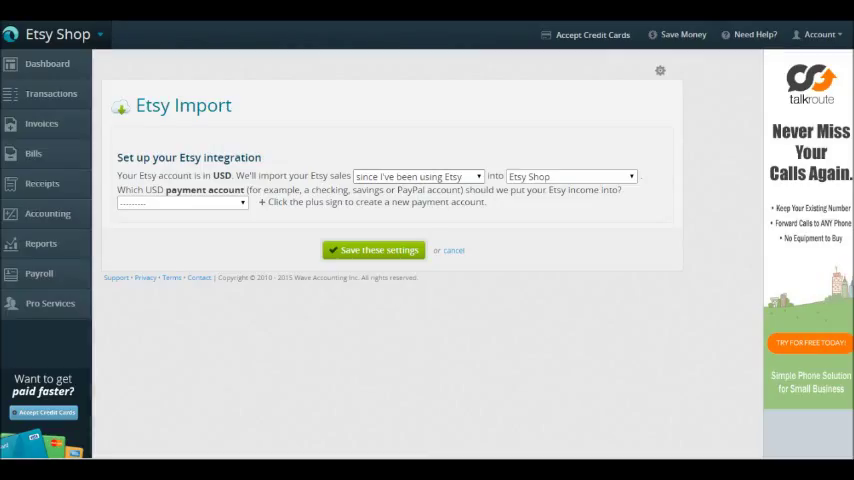
left_click(417, 176)
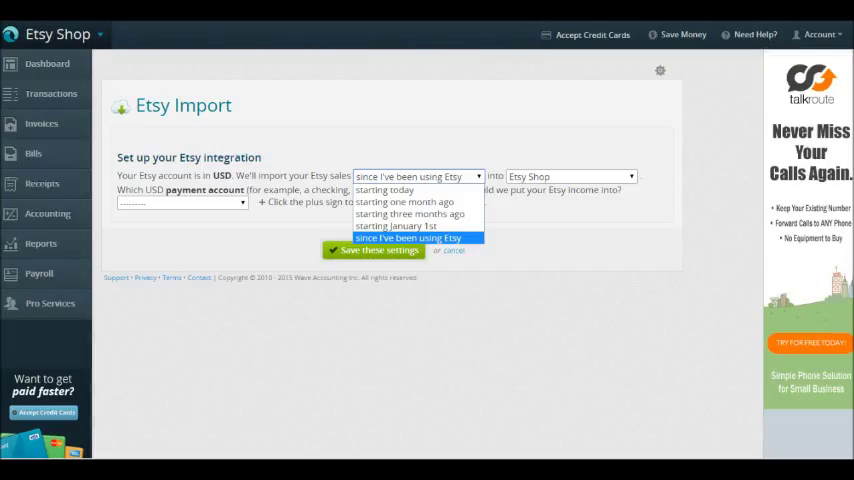
mouse_move(417, 225)
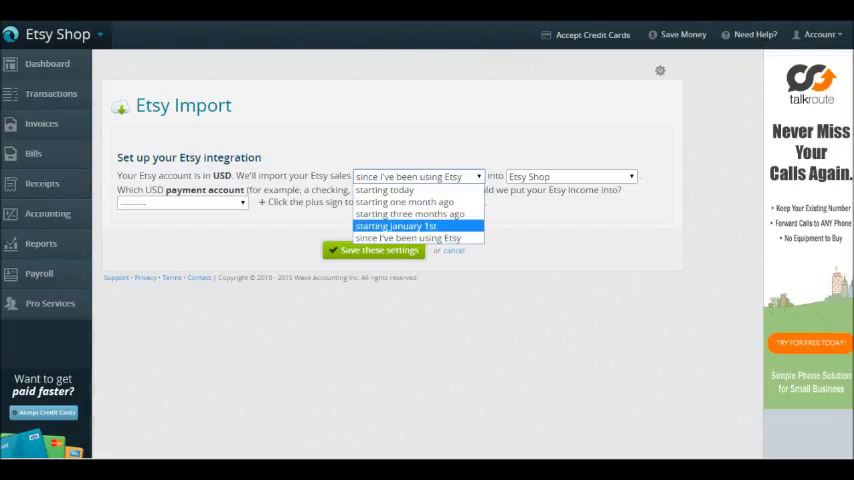
mouse_move(384, 190)
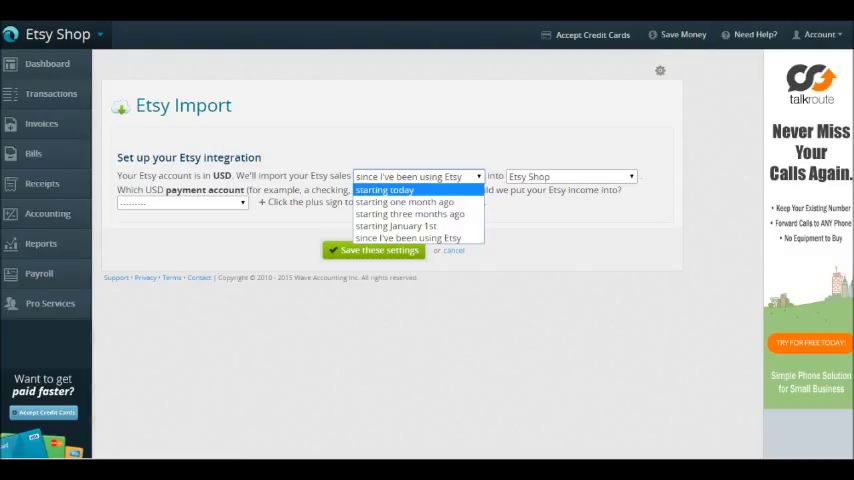
mouse_move(405, 201)
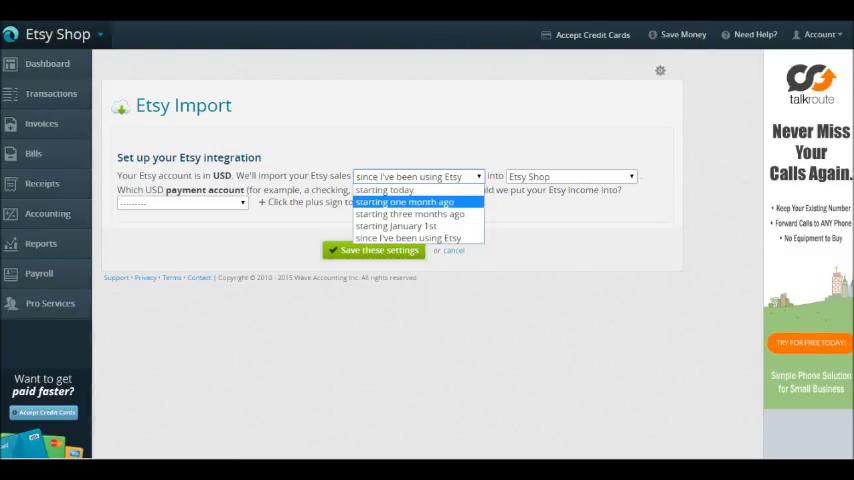
left_click(408, 238)
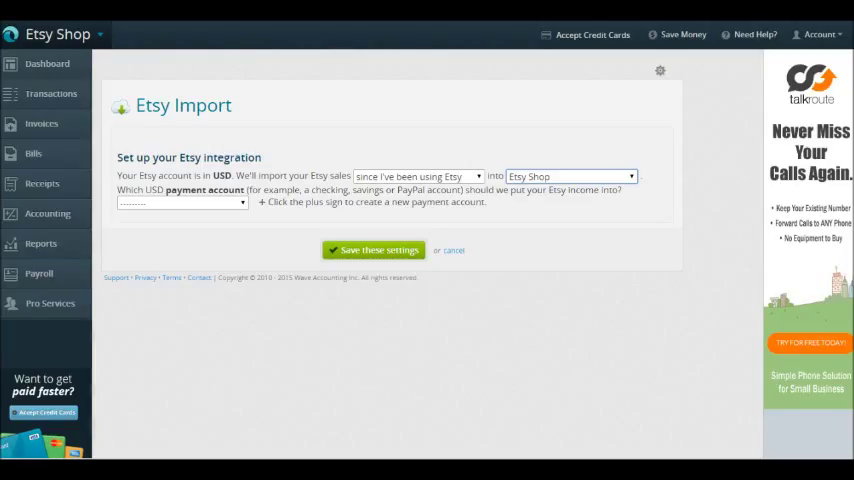
left_click(182, 202)
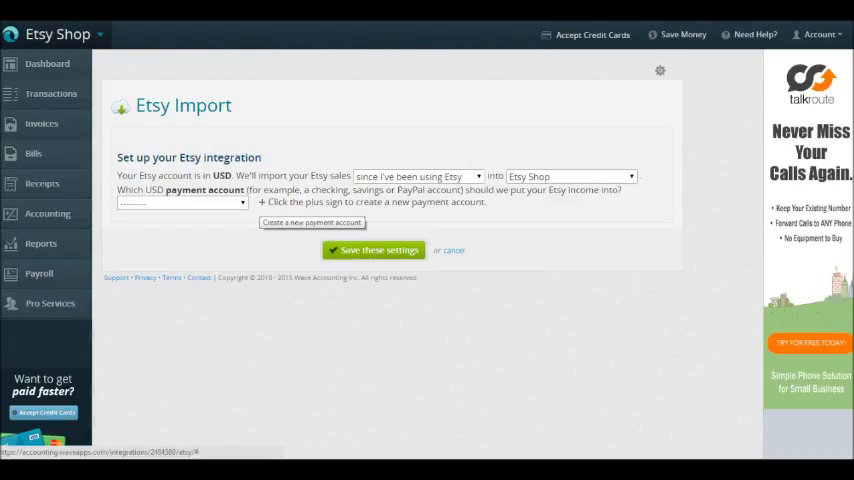
Step: Create a Checking Account under Asset > Bank and set it as the Etsy payment account
left_click(182, 202)
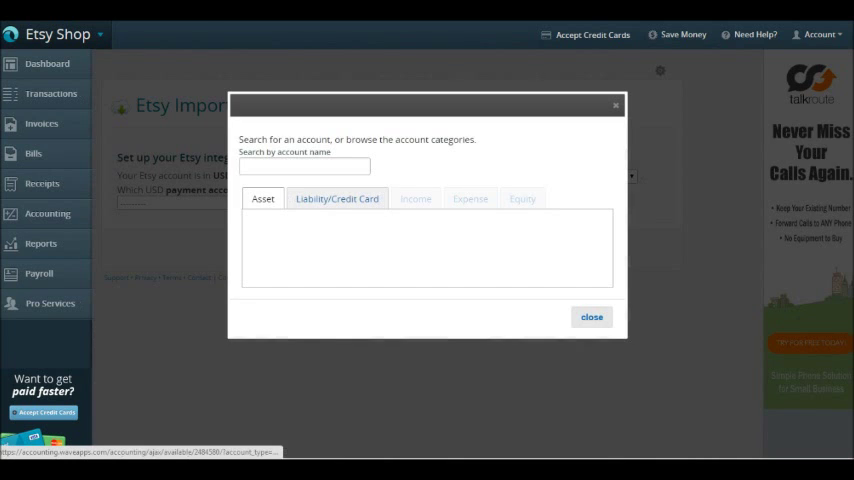
left_click(262, 198)
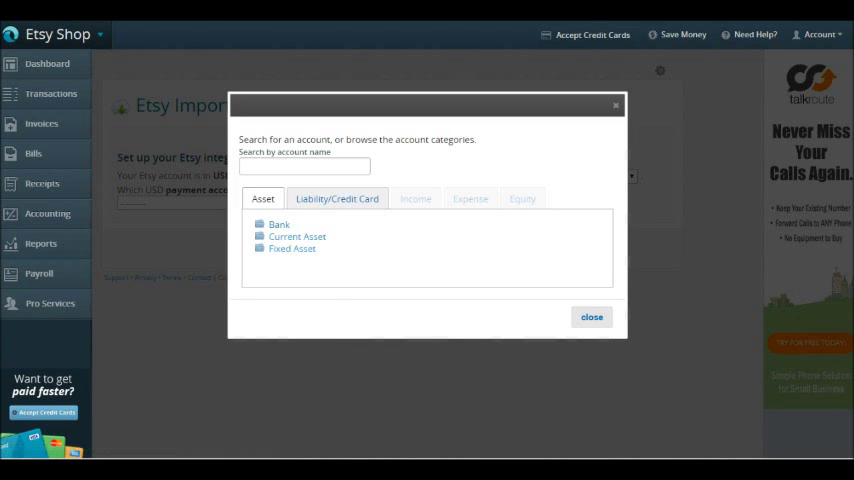
left_click(278, 224)
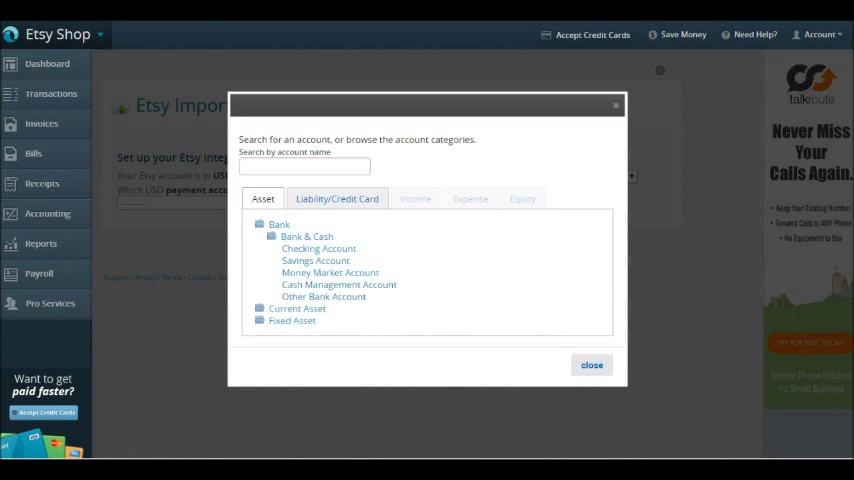
left_click(318, 248)
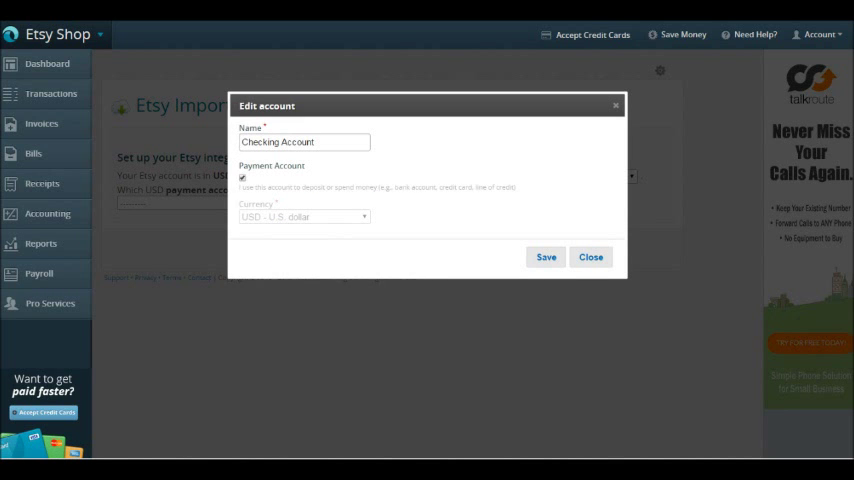
left_click(590, 257)
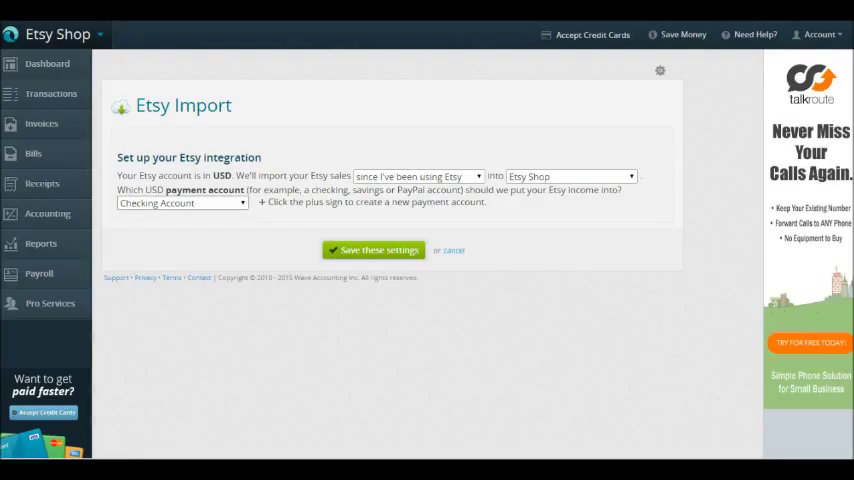
left_click(182, 203)
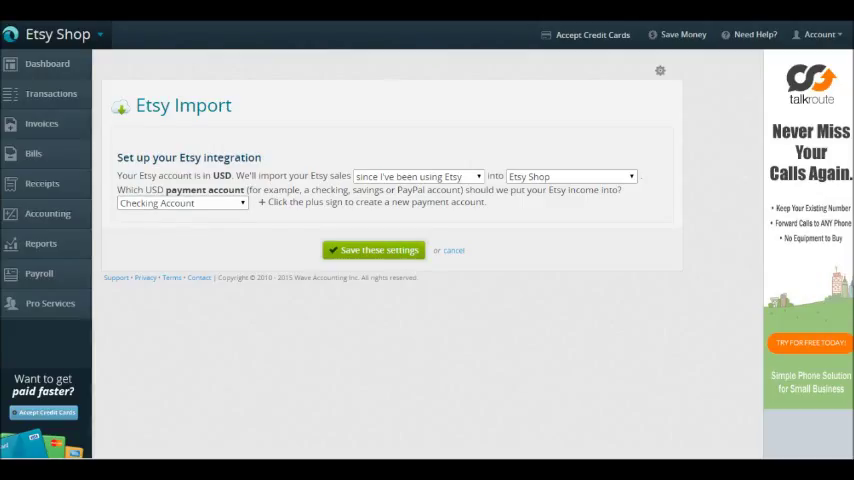
Step: Save the Etsy import settings so the imported sales appear in Transactions
left_click(372, 250)
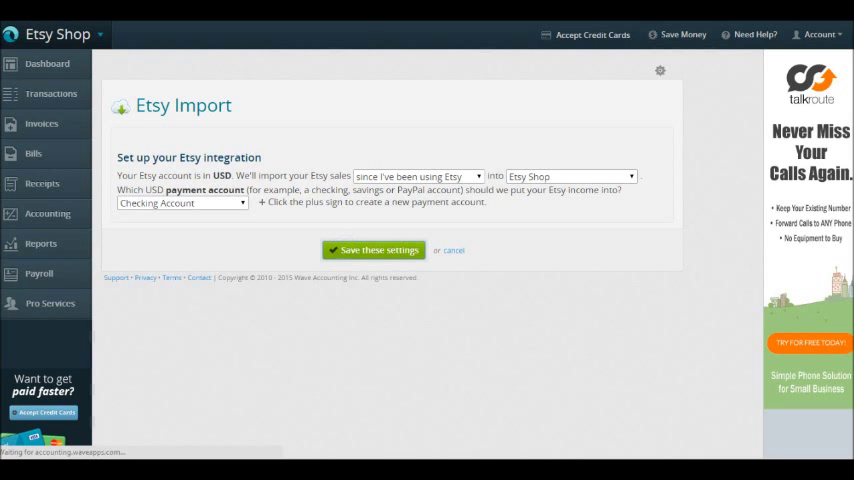
left_click(373, 250)
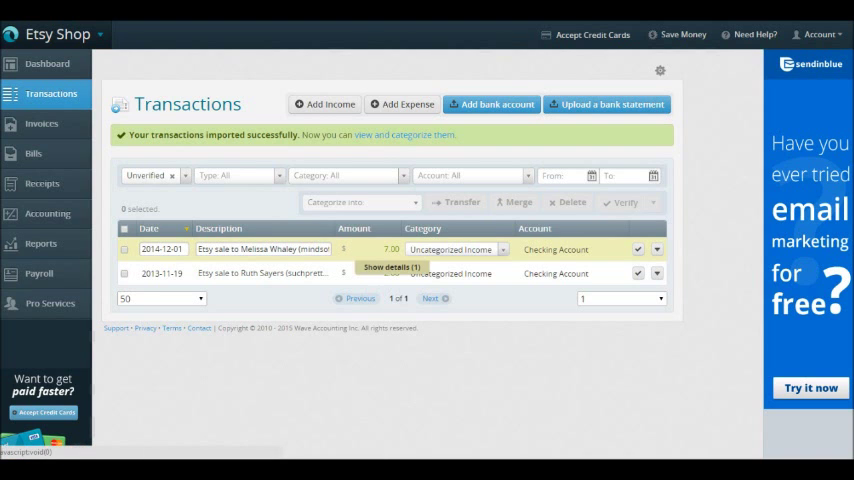
left_click(389, 267)
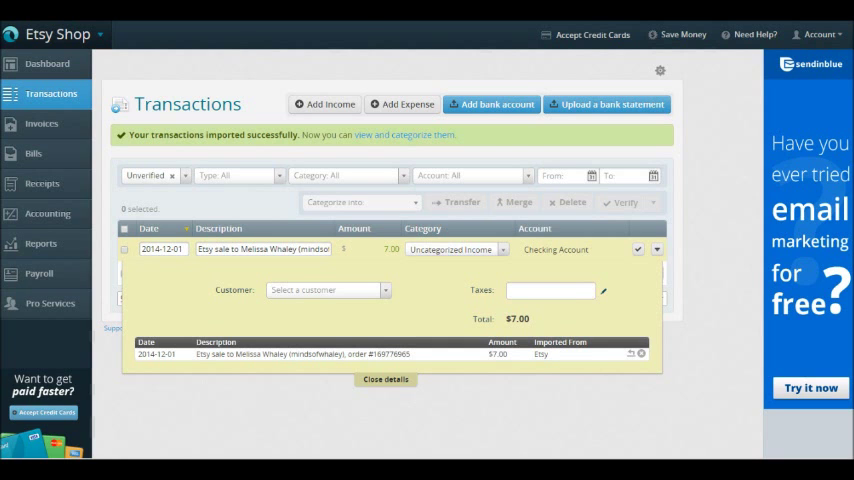
left_click(385, 379)
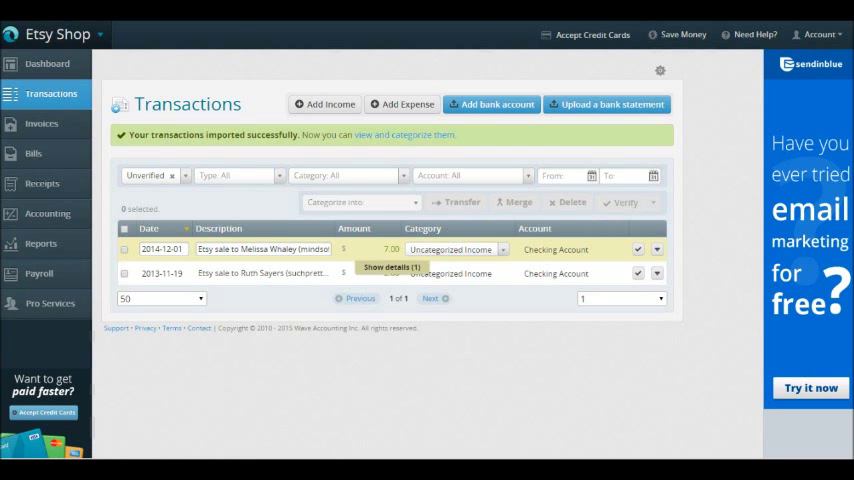